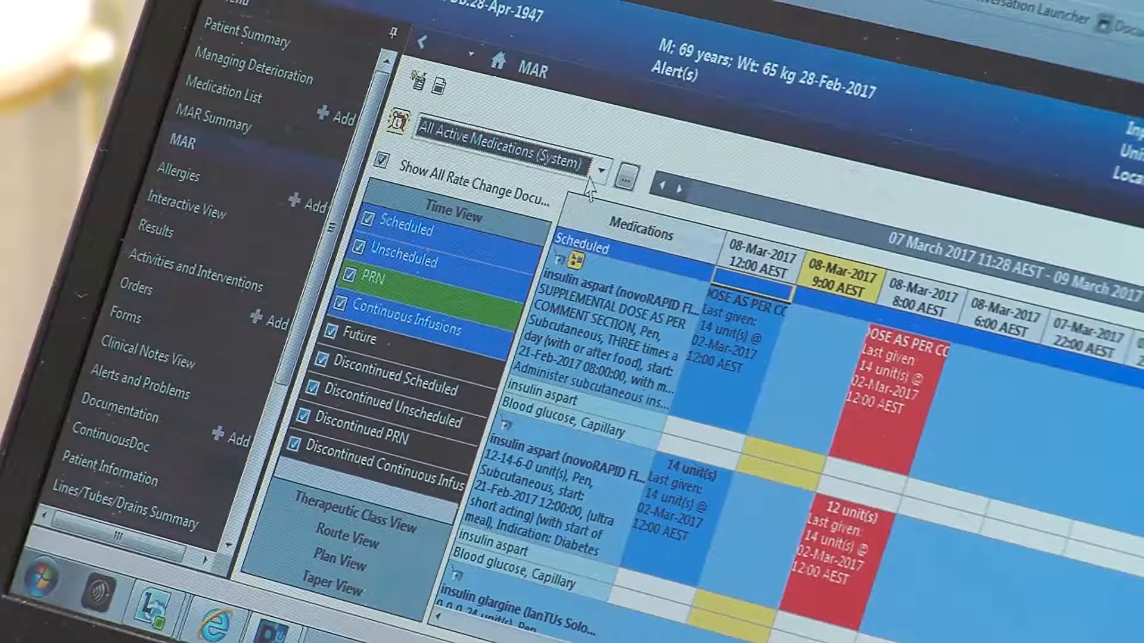
Step: Filter the MAR to a chosen medication view showing the scheduled insulin orders
click(602, 168)
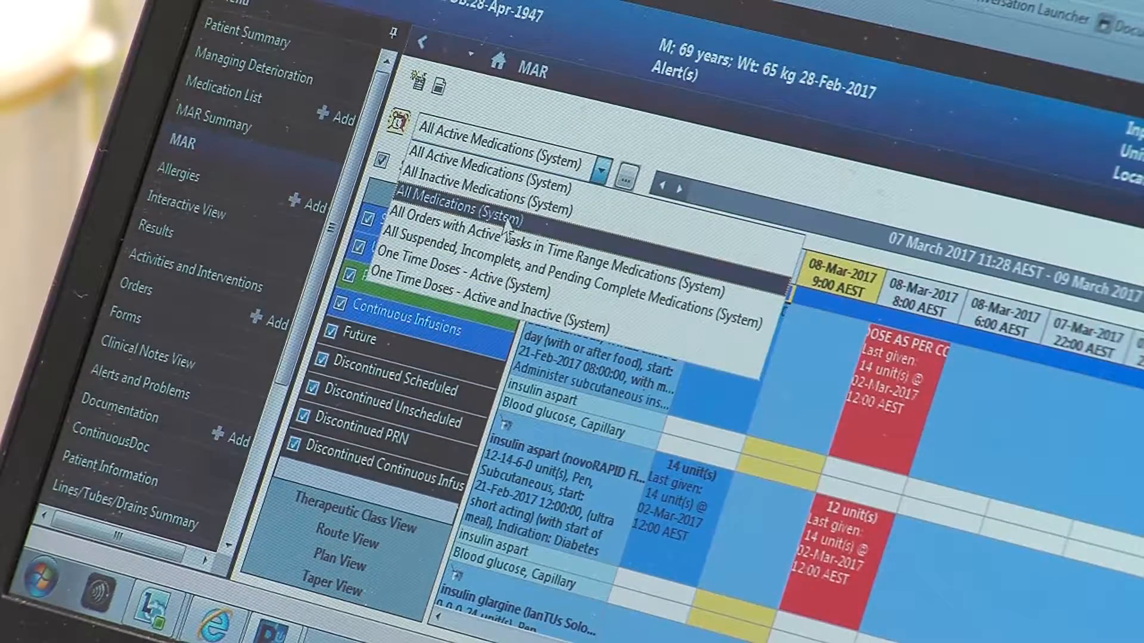
click(459, 211)
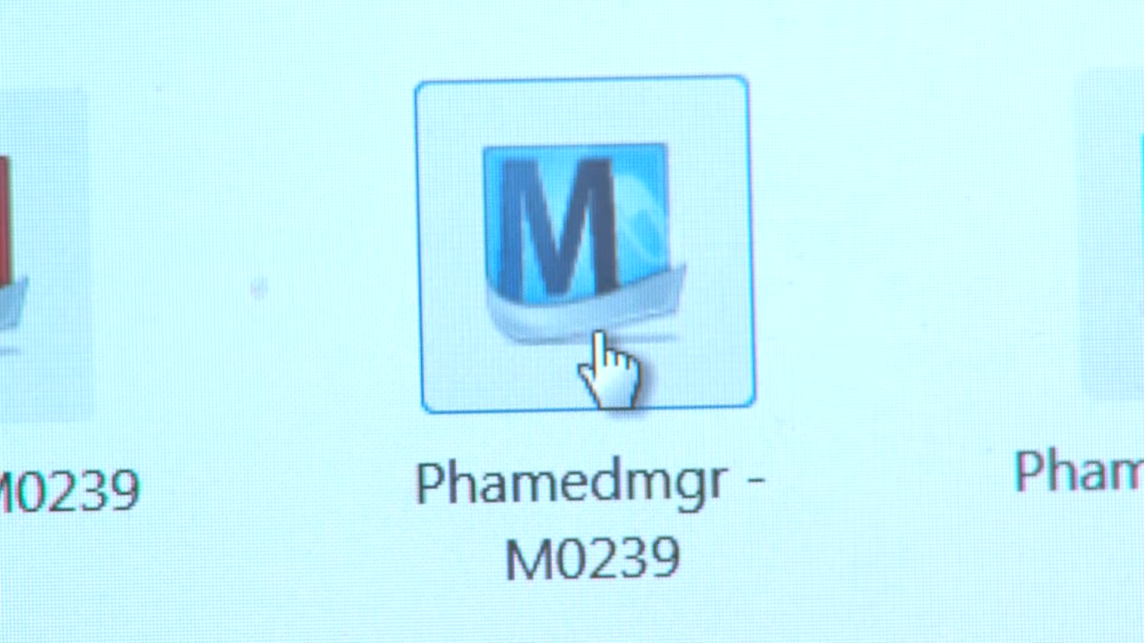
Step: Launch Phamedmgr and log in as 'pharm0' to reach the patient's acute medication profile
double_click(584, 240)
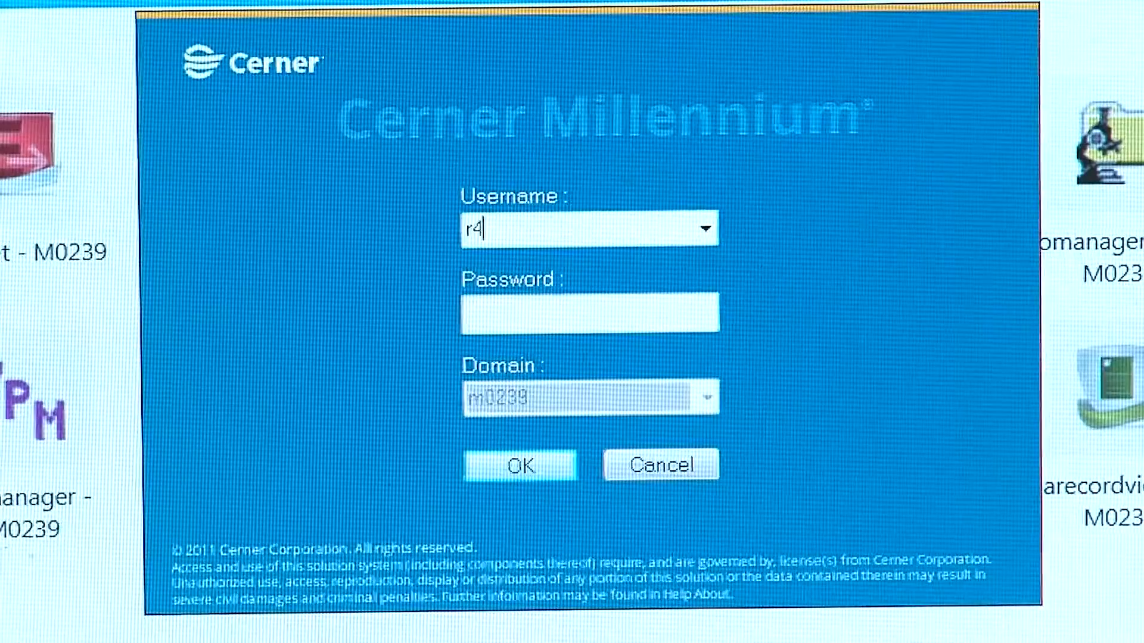
text(pharm04)
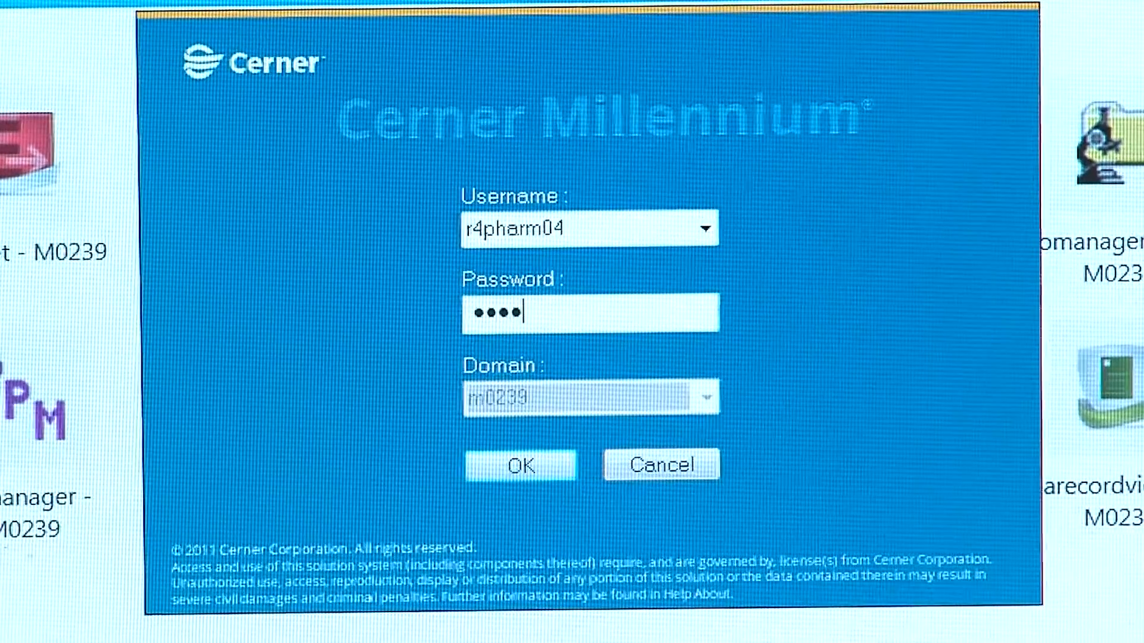
click(518, 464)
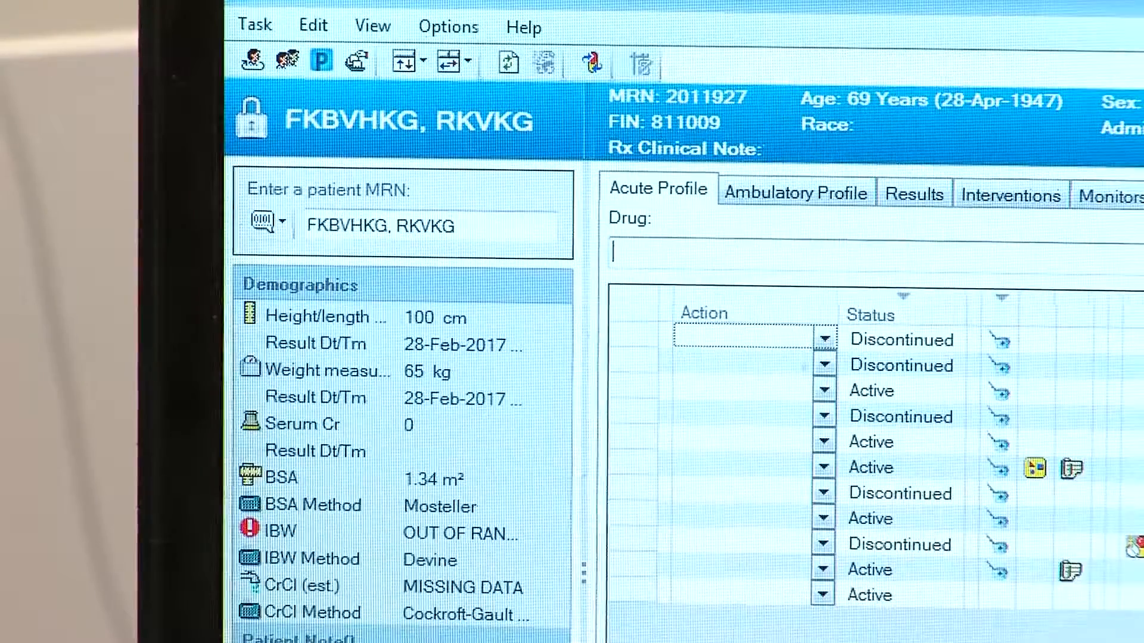
Step: Choose an action on an active order and apply it, bringing up the order's dispensing details
click(824, 339)
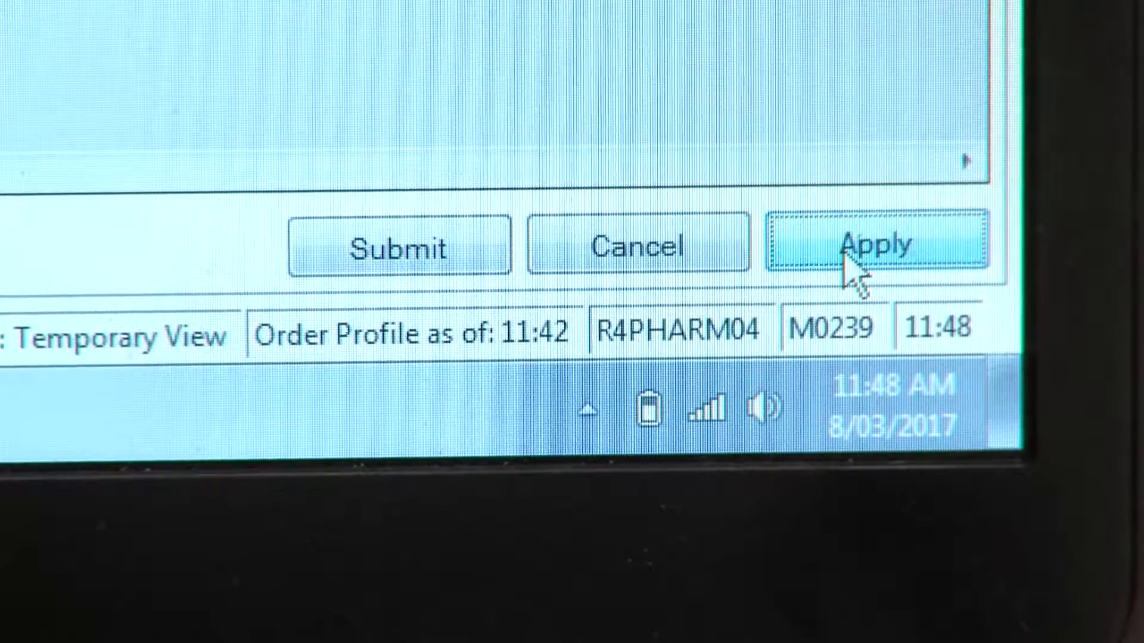
click(876, 245)
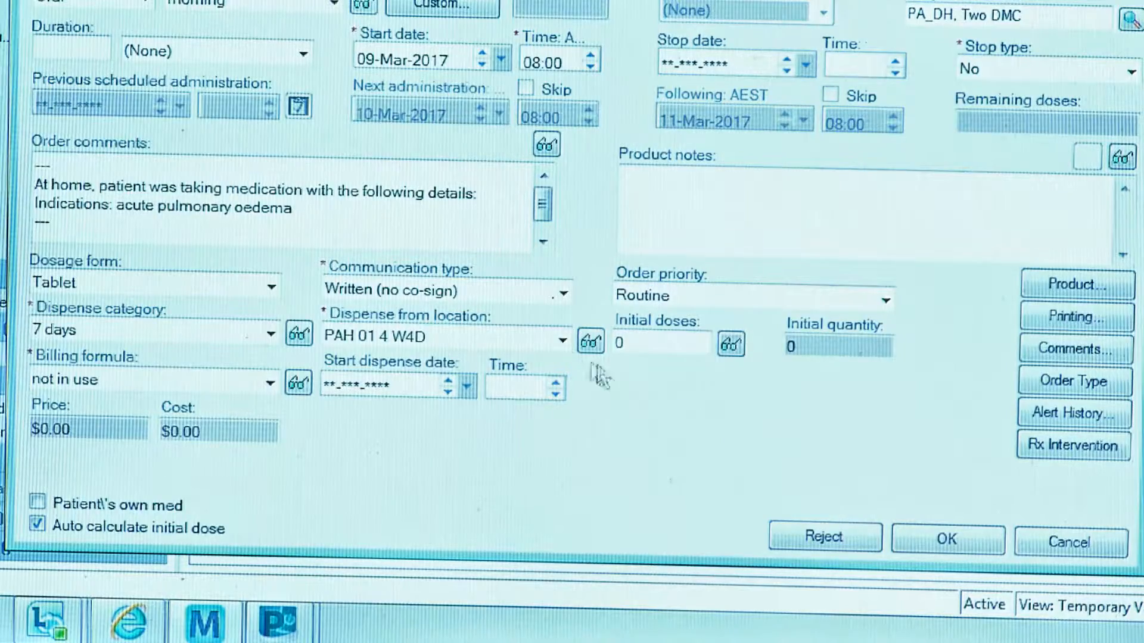
Step: Dispense the order from PAH Main Pharmacy, toggle Patient's own med, and accept the details
click(563, 338)
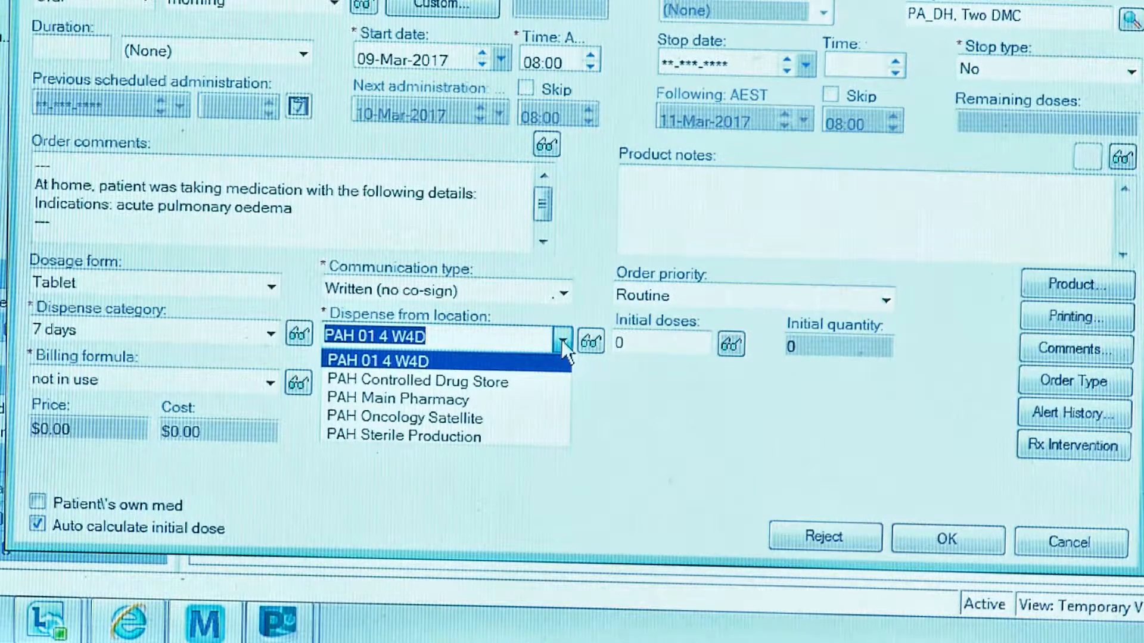
mouse_move(398, 398)
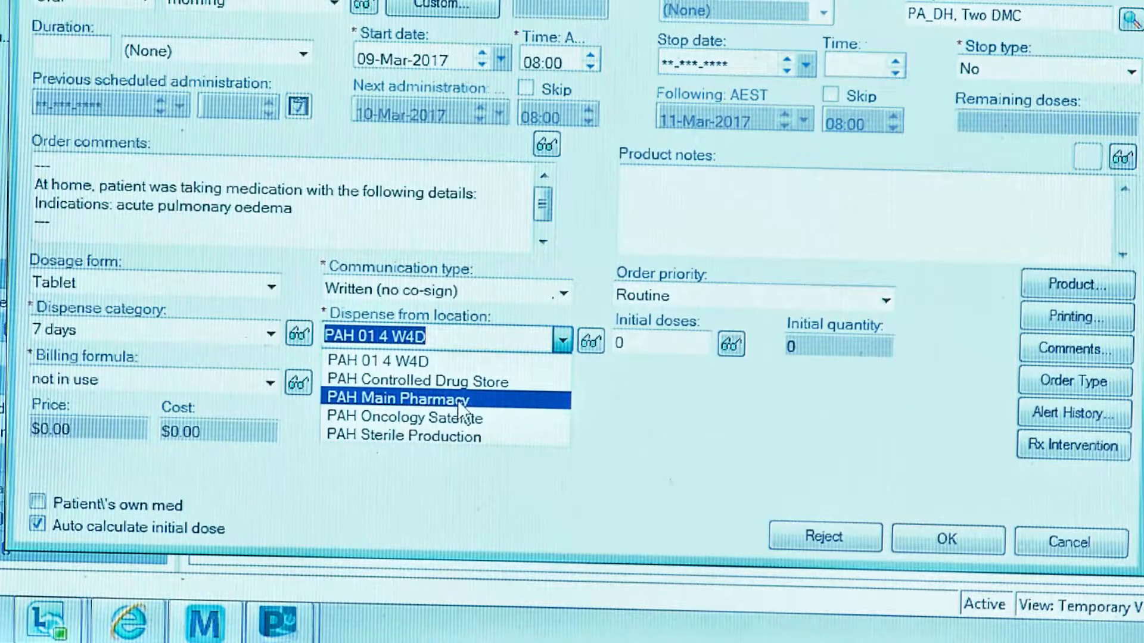
click(401, 398)
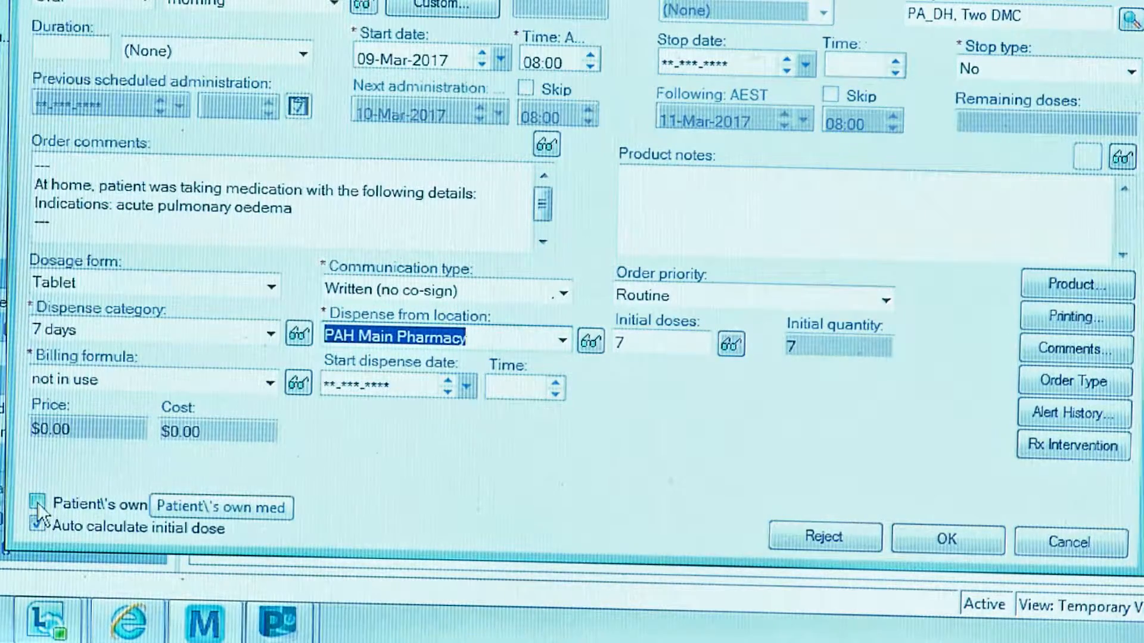
click(37, 505)
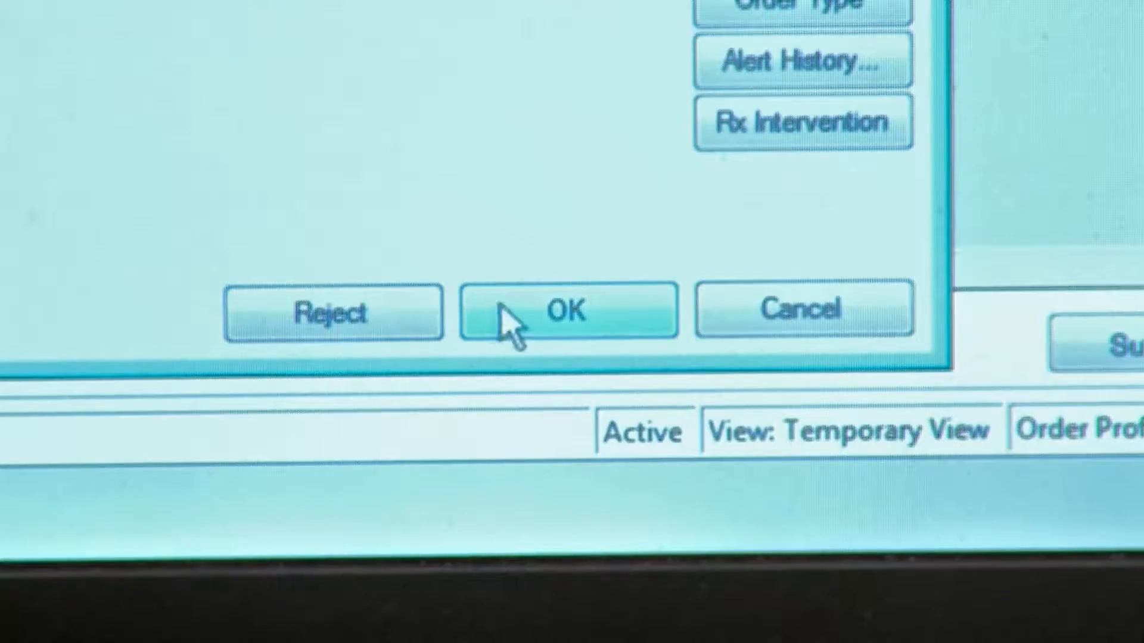
click(569, 311)
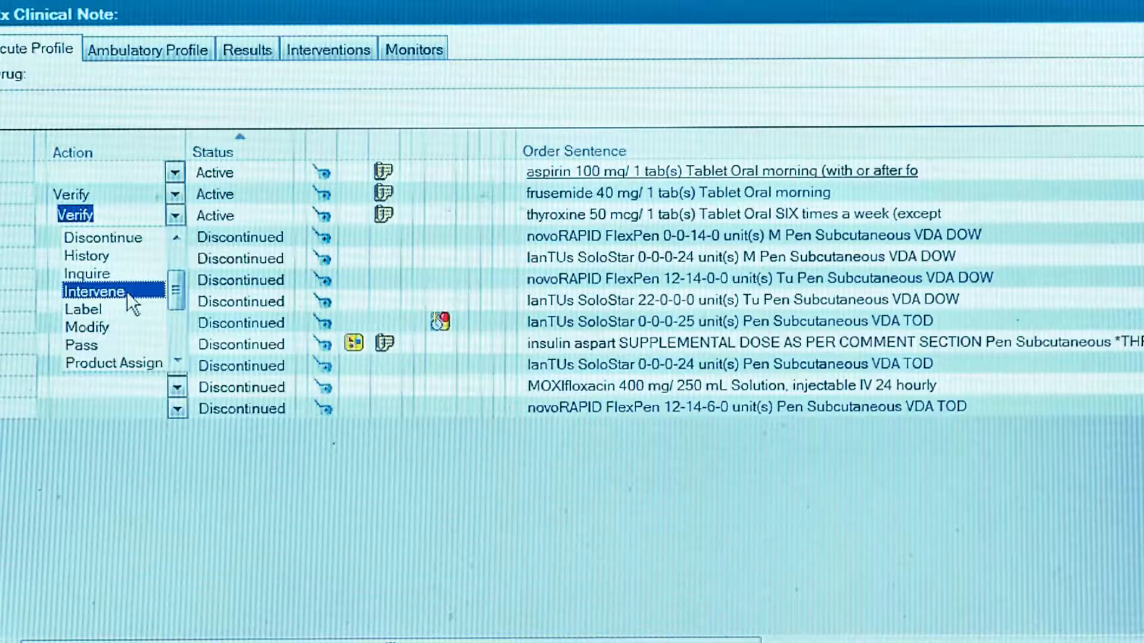
Step: Intervene on the thyroxine order with Incorrect frequency and chart it
click(93, 290)
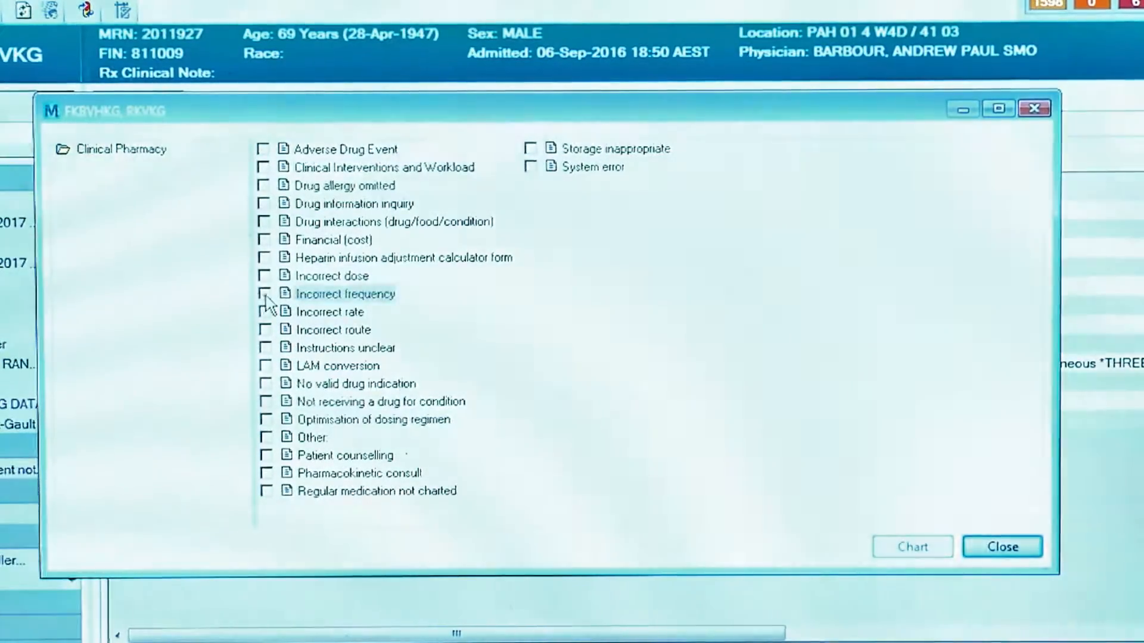
click(266, 295)
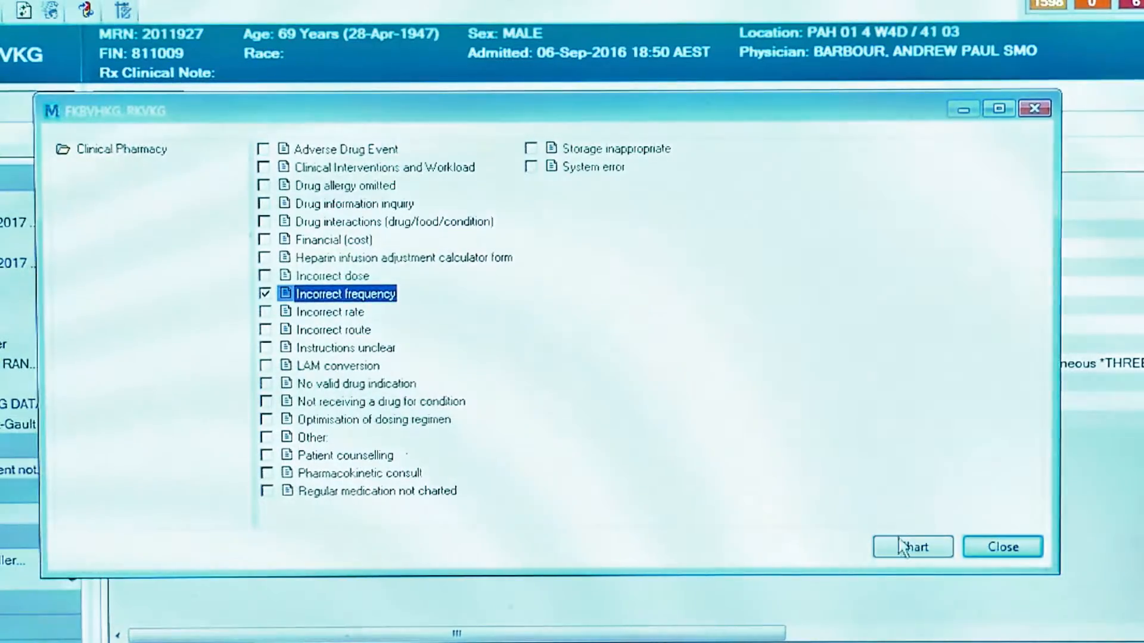
click(913, 547)
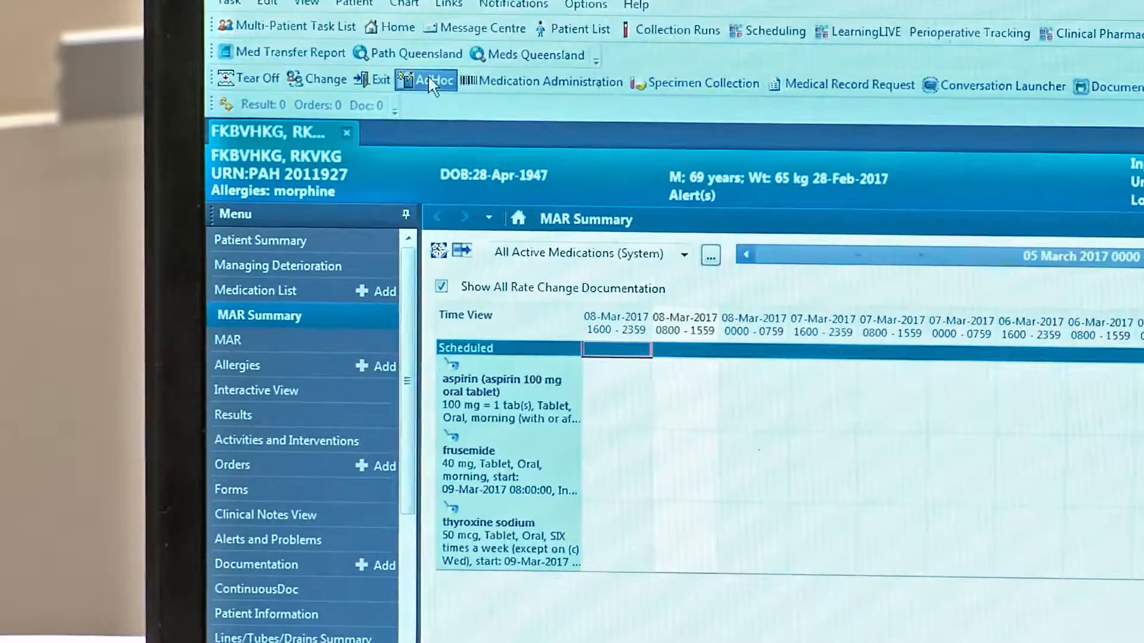
Step: Chart the AdHoc Clinical Pharmacy form 'Not receiving a drug for condition'
click(426, 81)
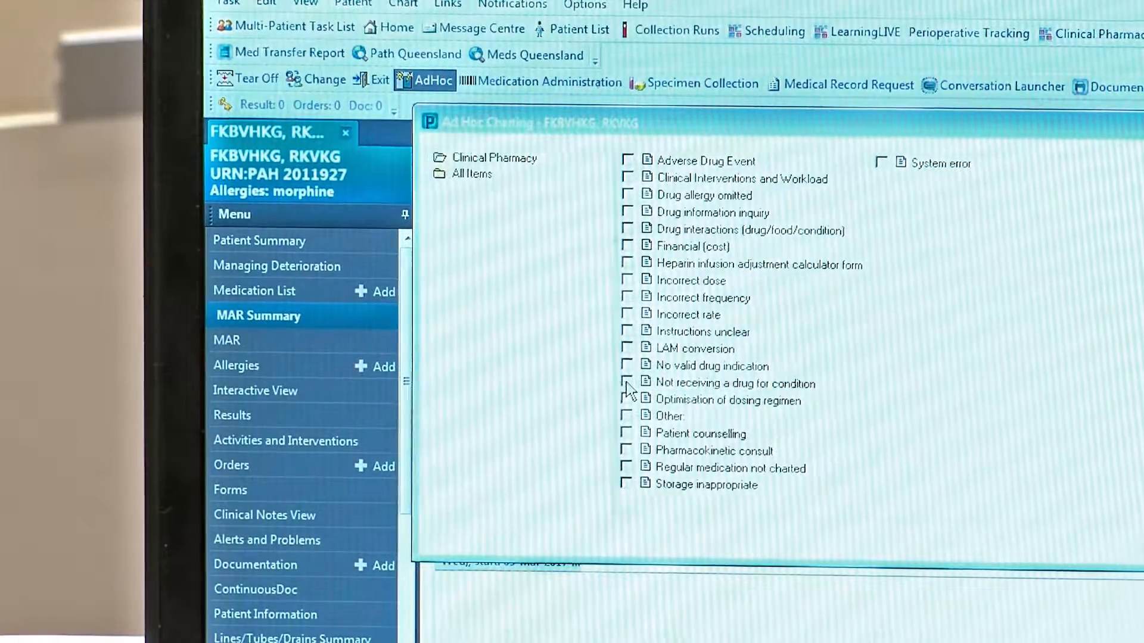
click(626, 381)
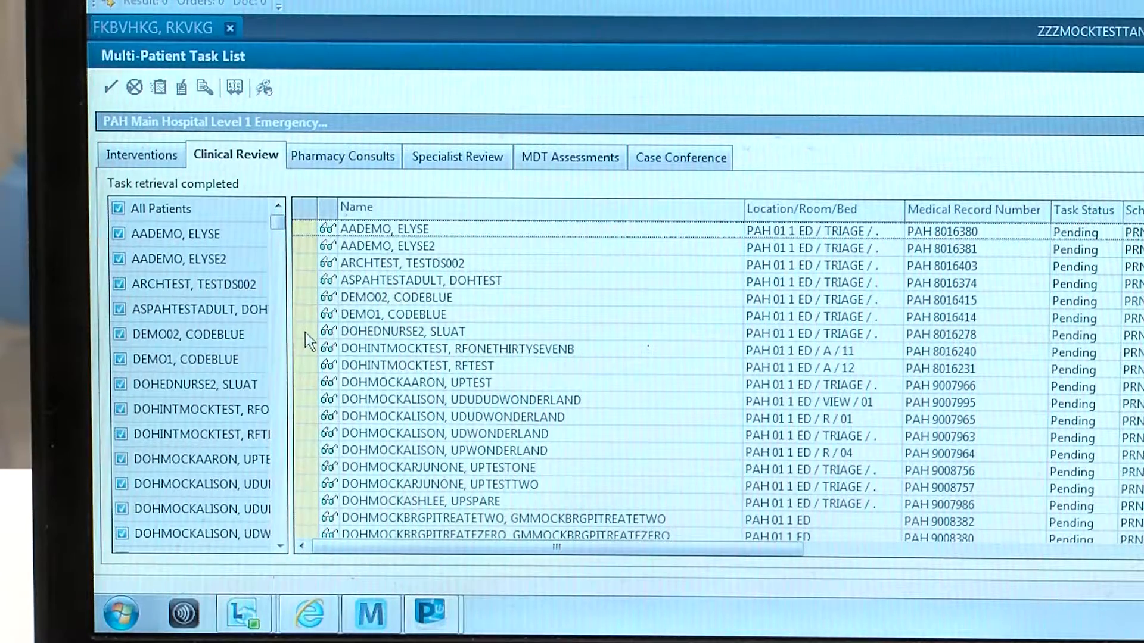
Step: Chart the Clinical Review task for DOHEDNURSE2, SLUAT as done
click(402, 331)
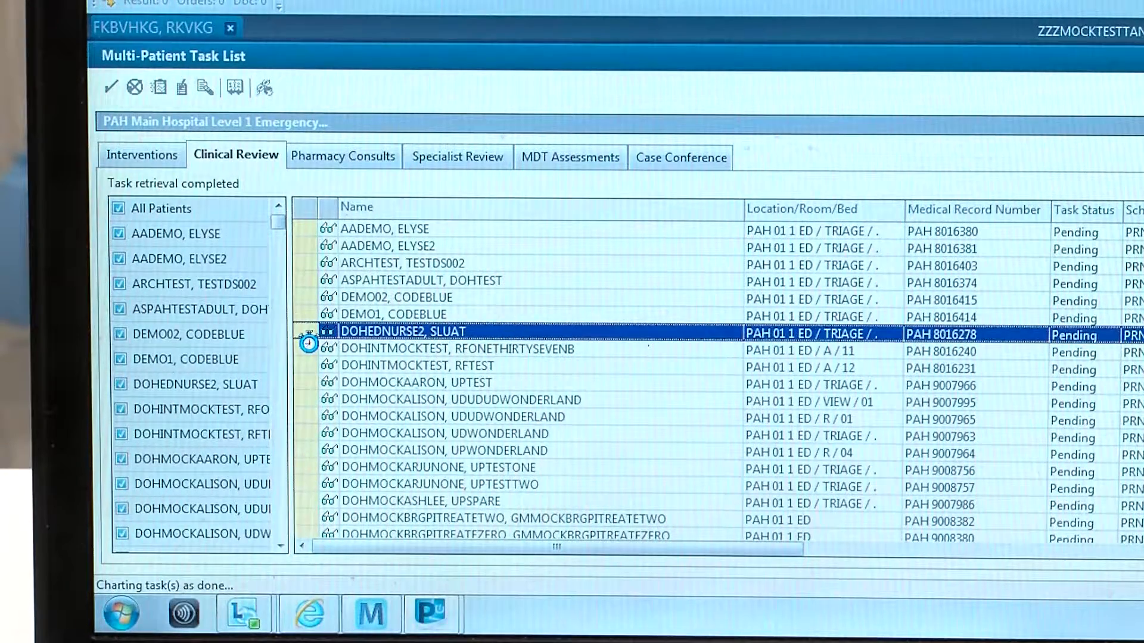